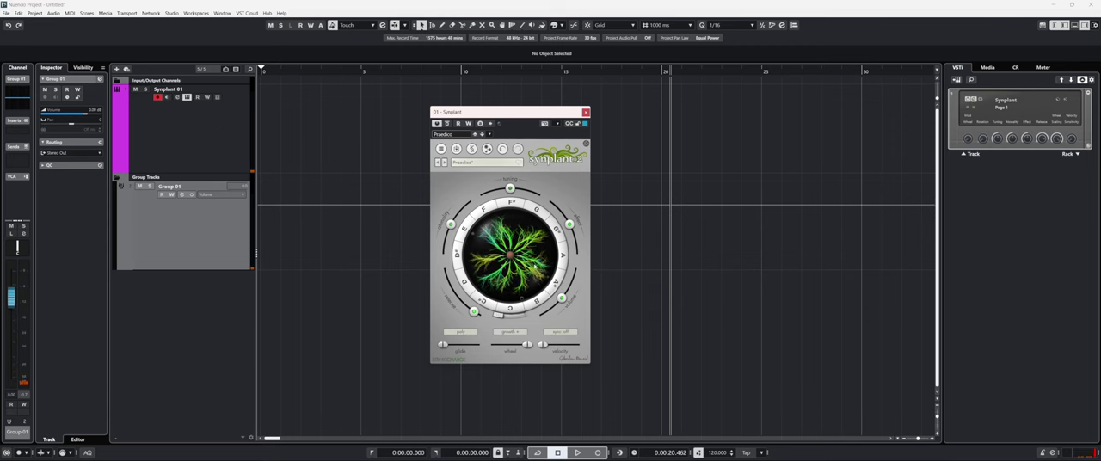
pyautogui.moveTo(509, 258)
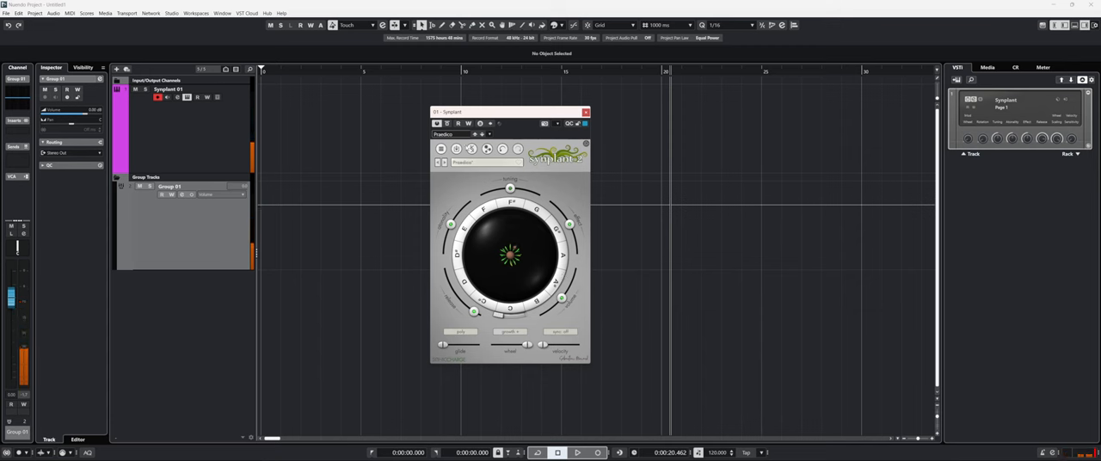
pyautogui.click(471, 149)
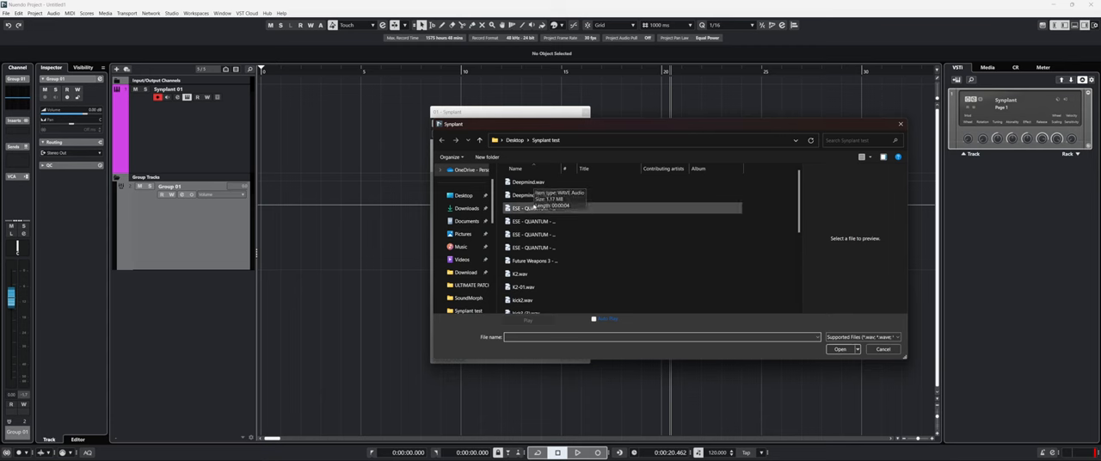
# Scroll the Synplant test folder and select a WAV sample, ending on the ESE Quantum file
pyautogui.scroll(-3)
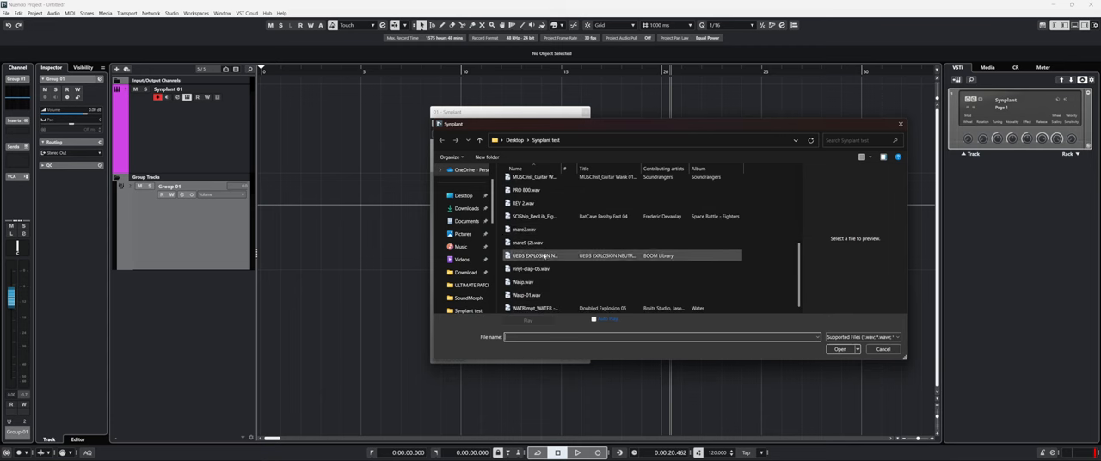
pyautogui.click(525, 294)
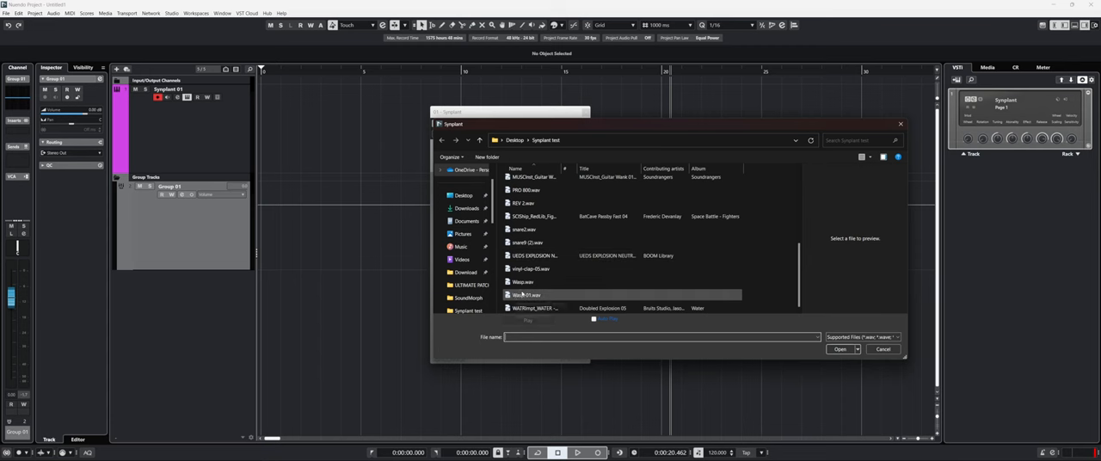
pyautogui.click(524, 202)
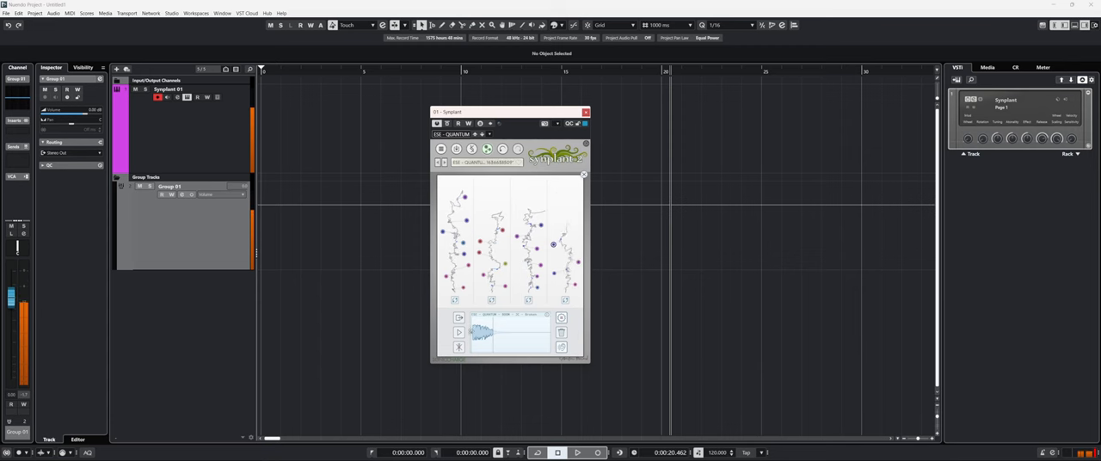
pyautogui.moveTo(458, 332)
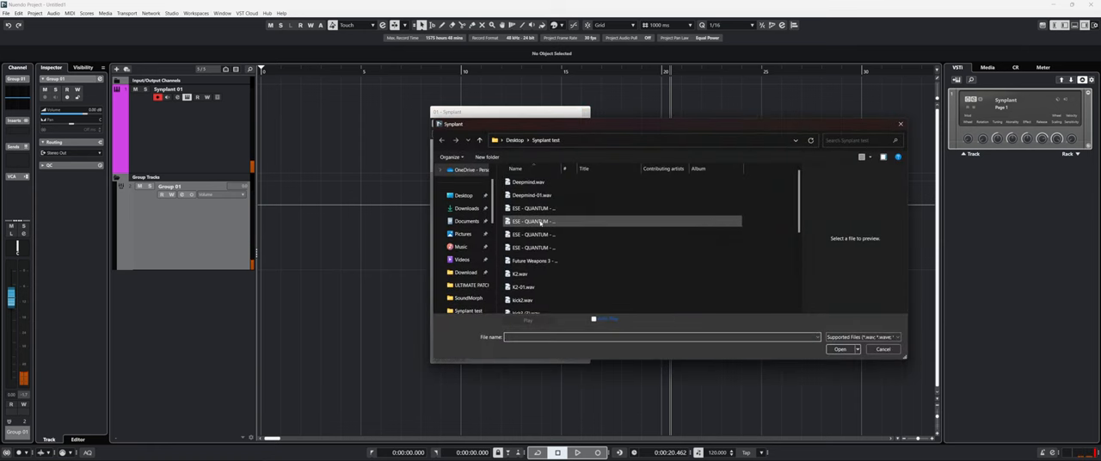
# Load the ESE QUANTUM sample, then choose 'ESE - QUANTUM - WHOOSH - JC - Movement.wav'
pyautogui.click(840, 349)
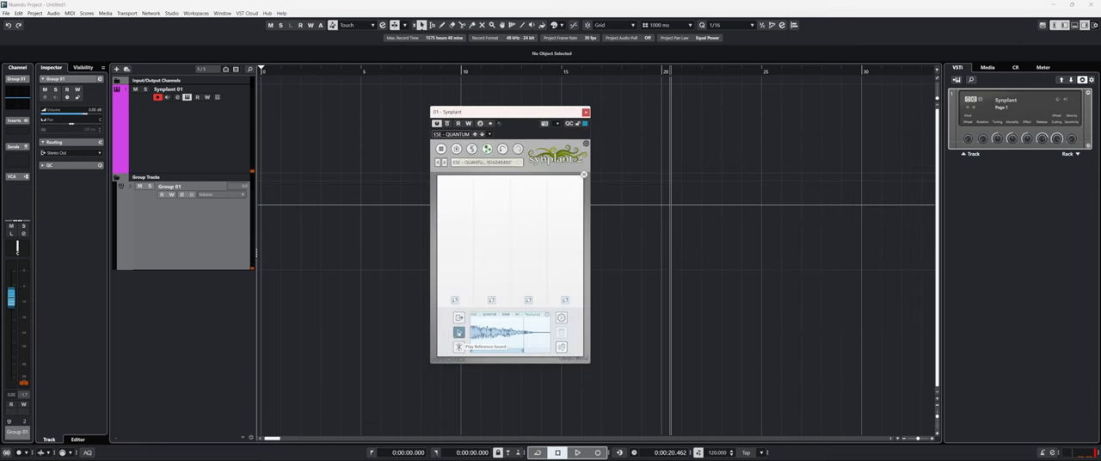
pyautogui.click(459, 346)
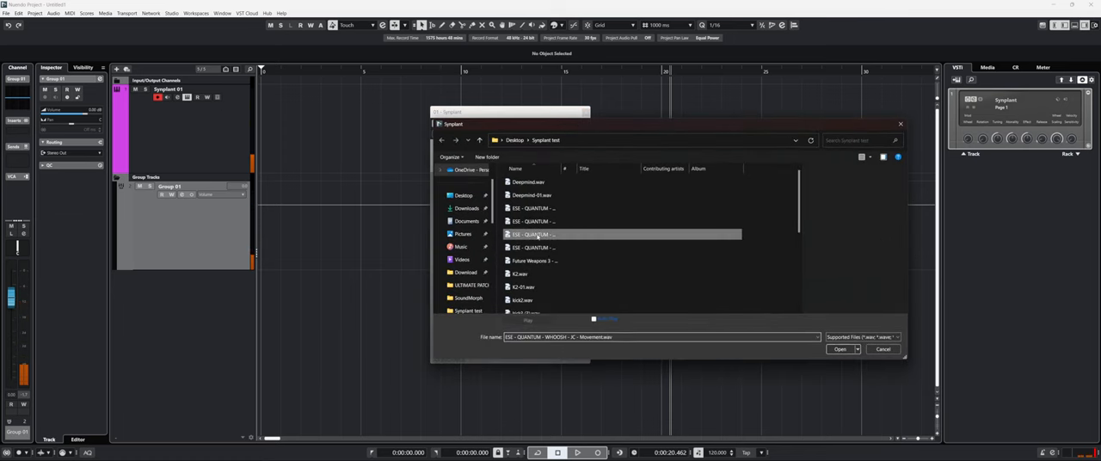
pyautogui.click(840, 349)
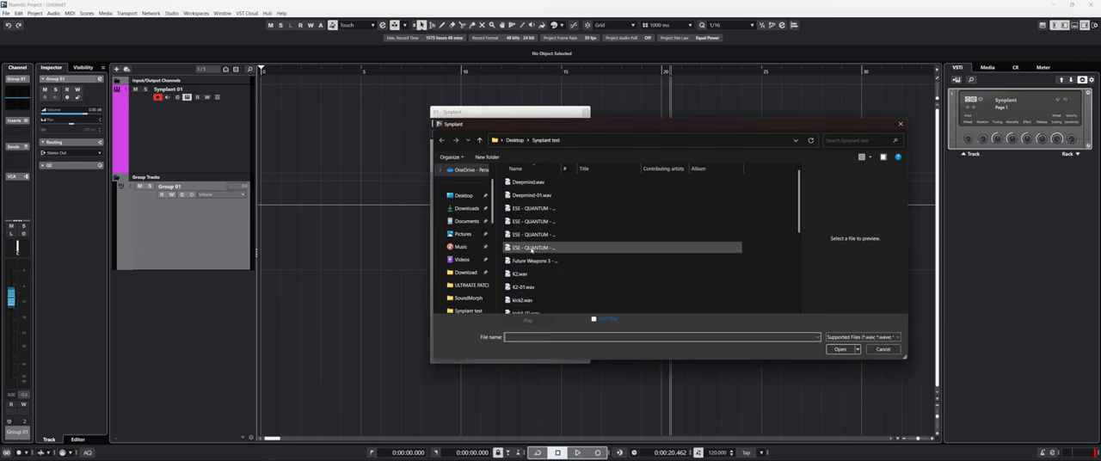
pyautogui.click(841, 349)
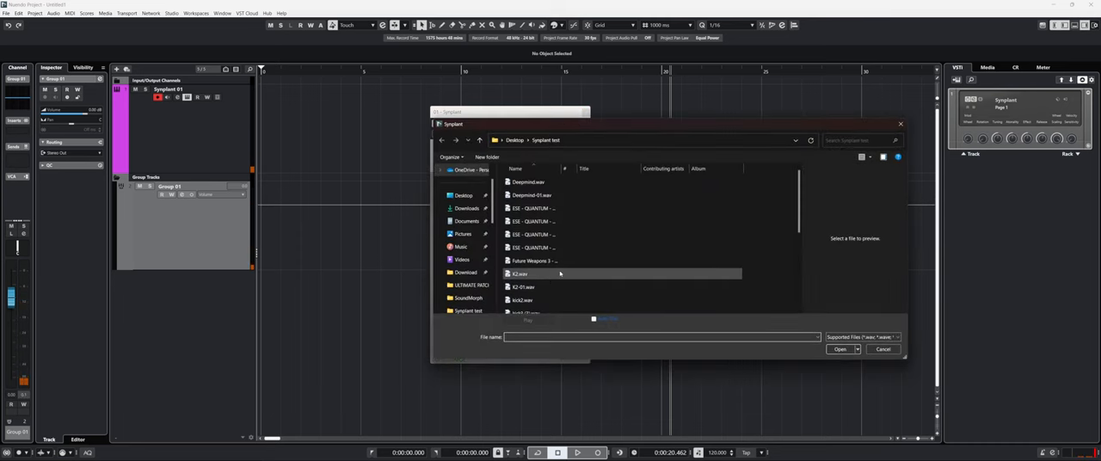
pyautogui.moveTo(519, 273)
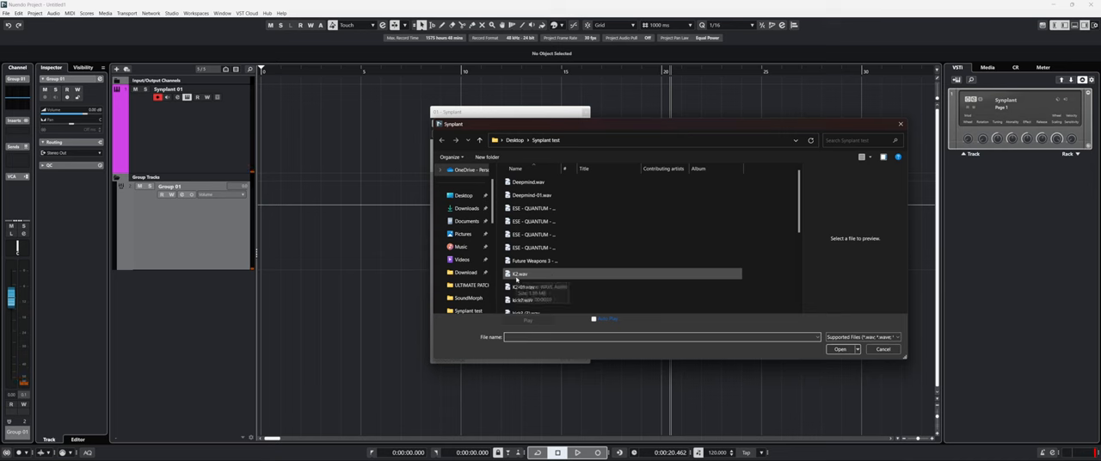